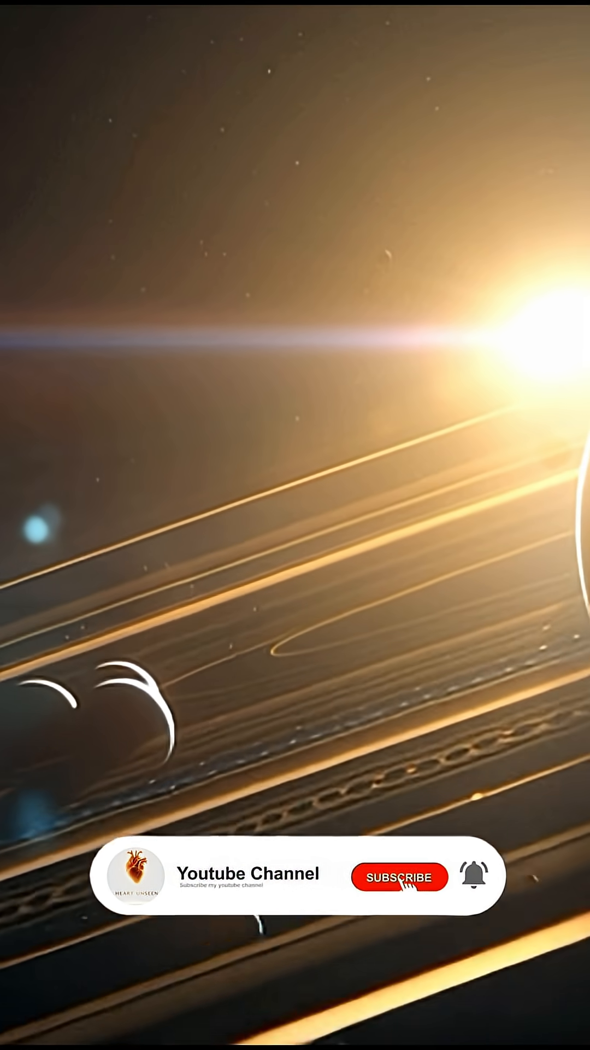
Play the planetary-ring outro until the overlay shows SUBSCRIBED with the bell turned blue.
left_click(400, 876)
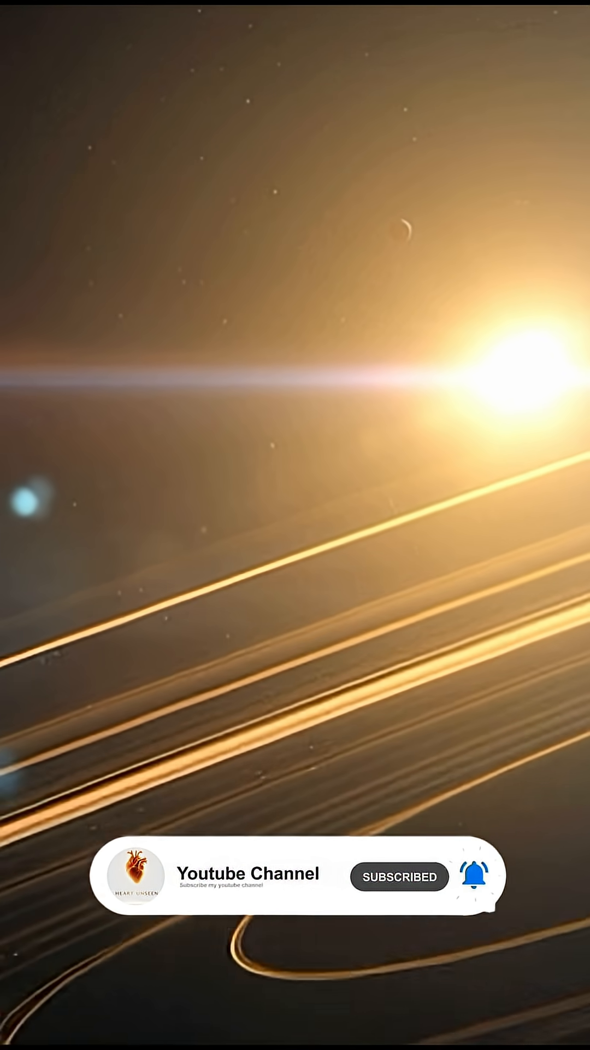